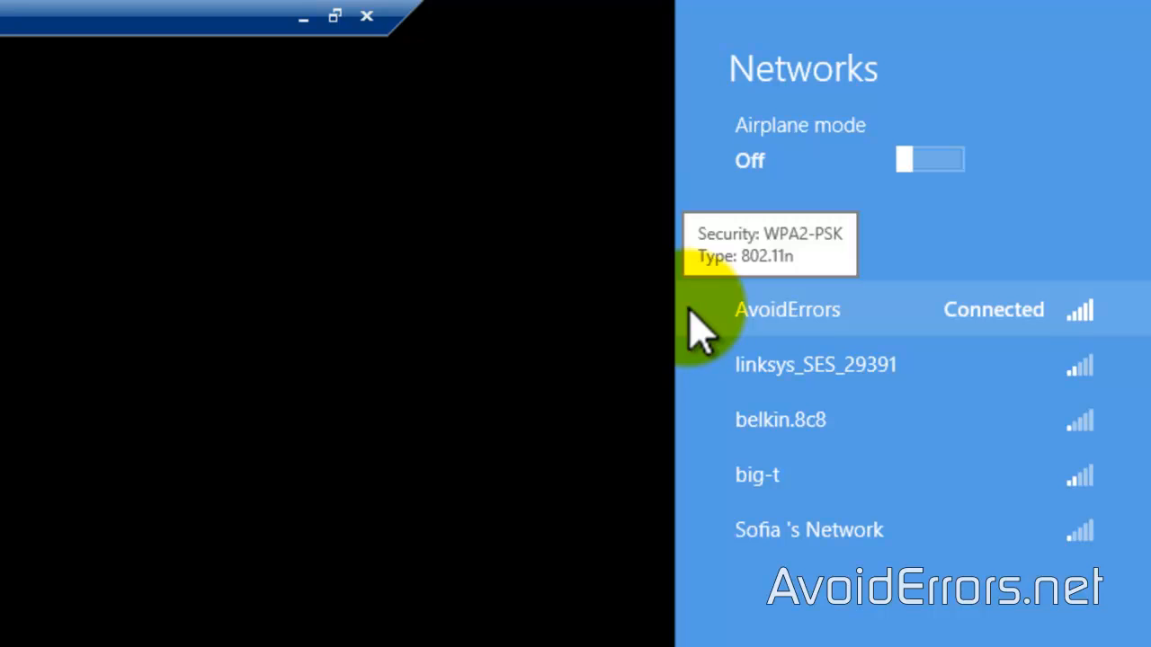
- Show the connection properties for the connected AvoidErrors network from its right-click menu
right_click(787, 309)
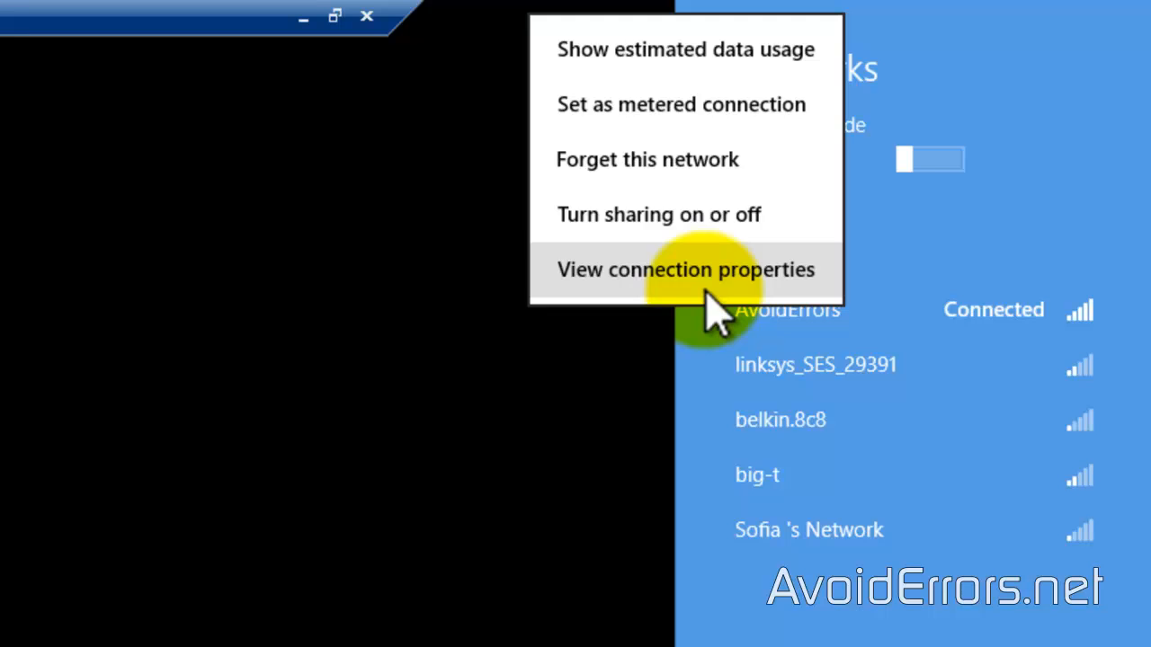
click(683, 270)
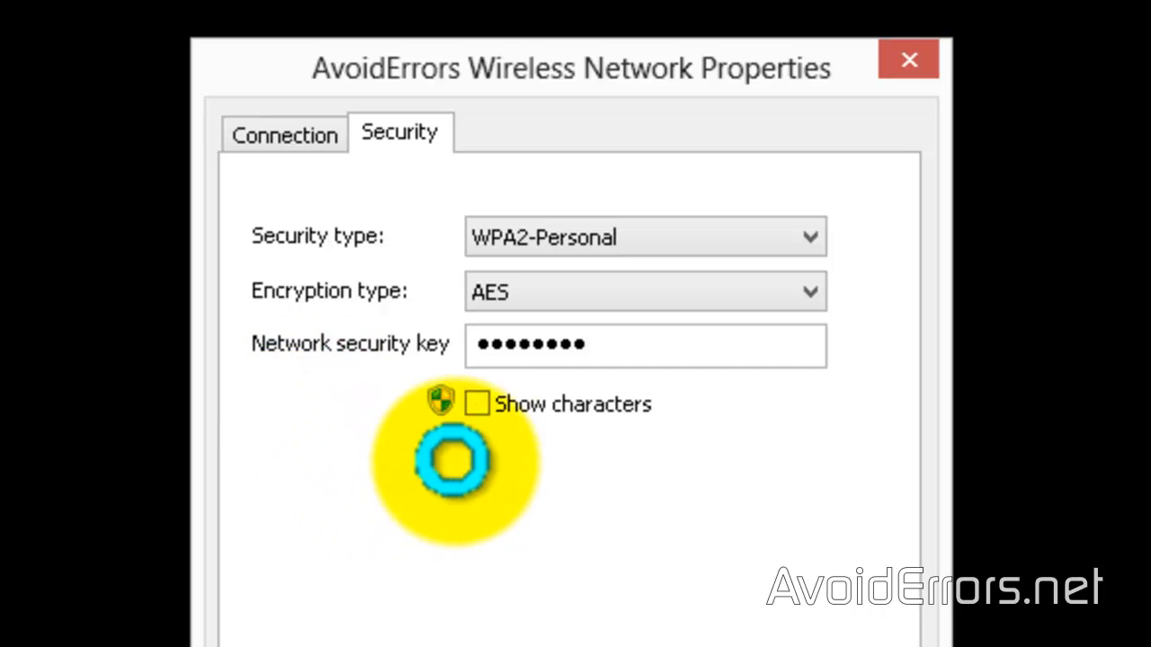
- Tick Show characters on the Security tab to display the AvoidErrors network key
click(474, 404)
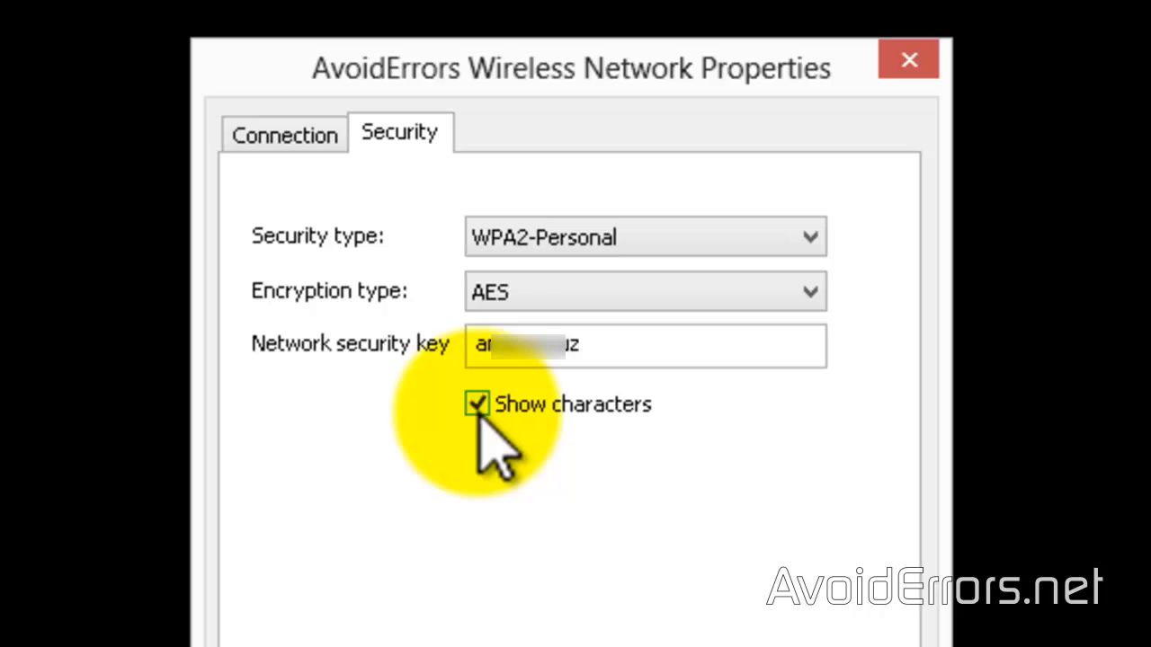
click(474, 405)
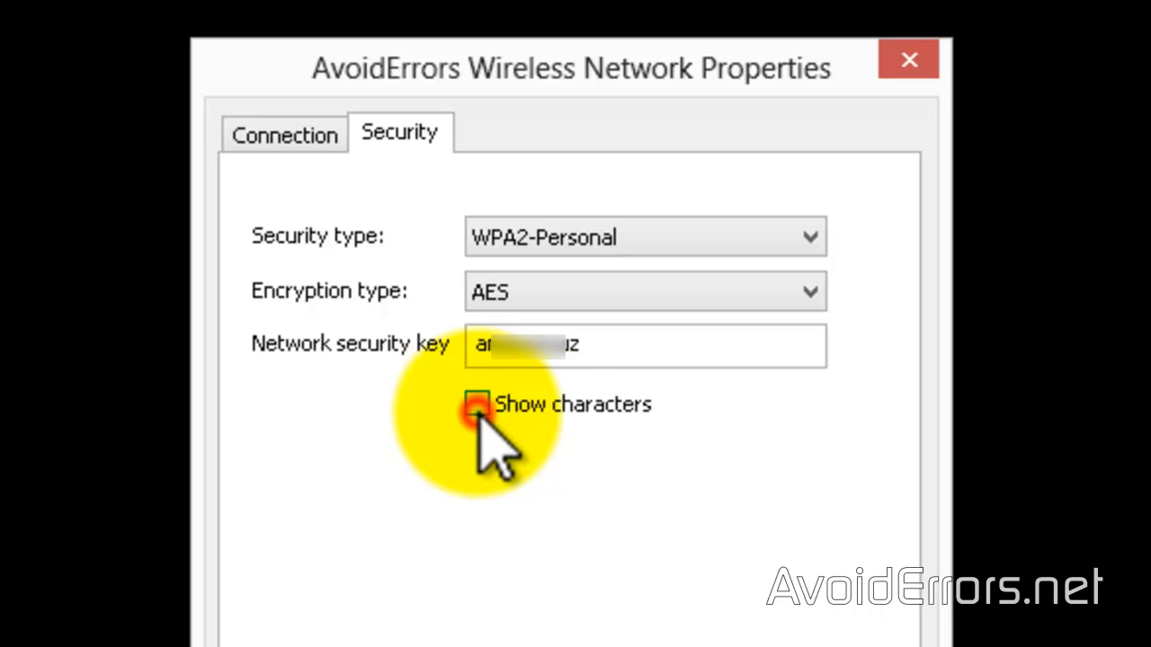
click(477, 403)
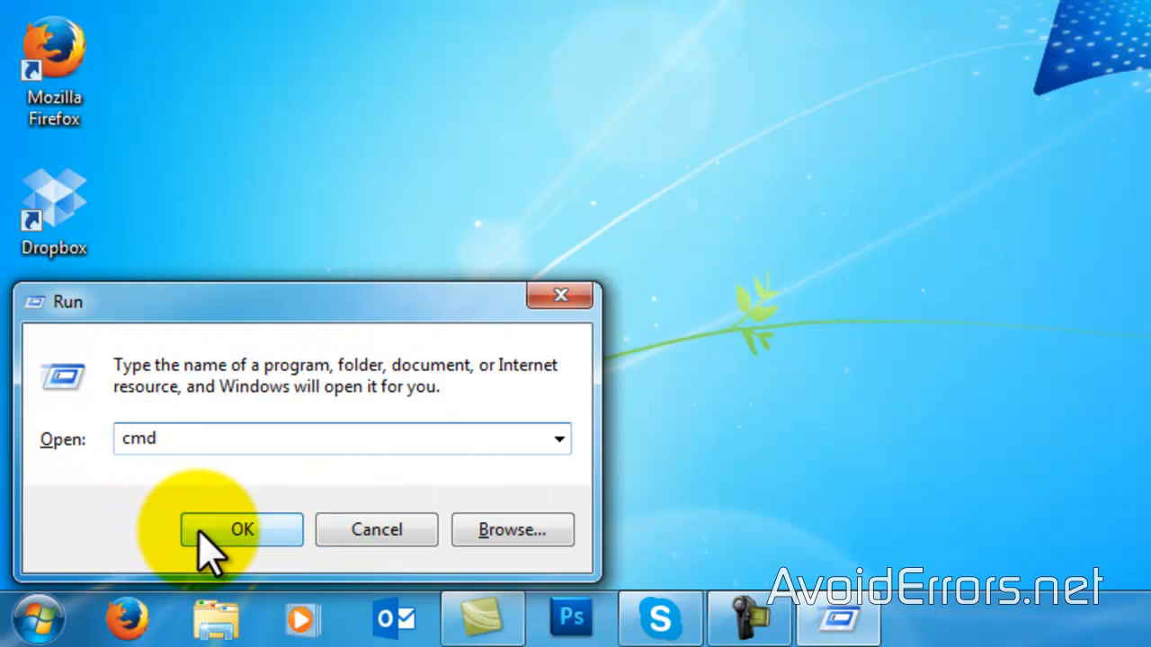
- Run ipconfig in Command Prompt to find the default gateway 10.0.0.1
click(241, 529)
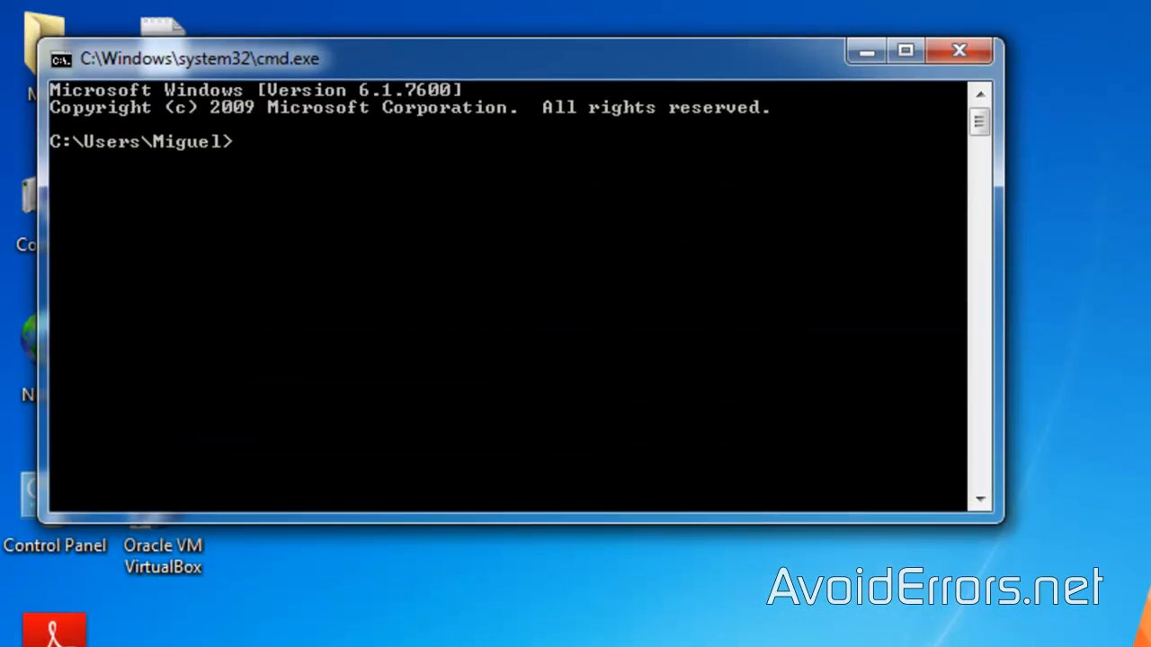
text(ipconfig)
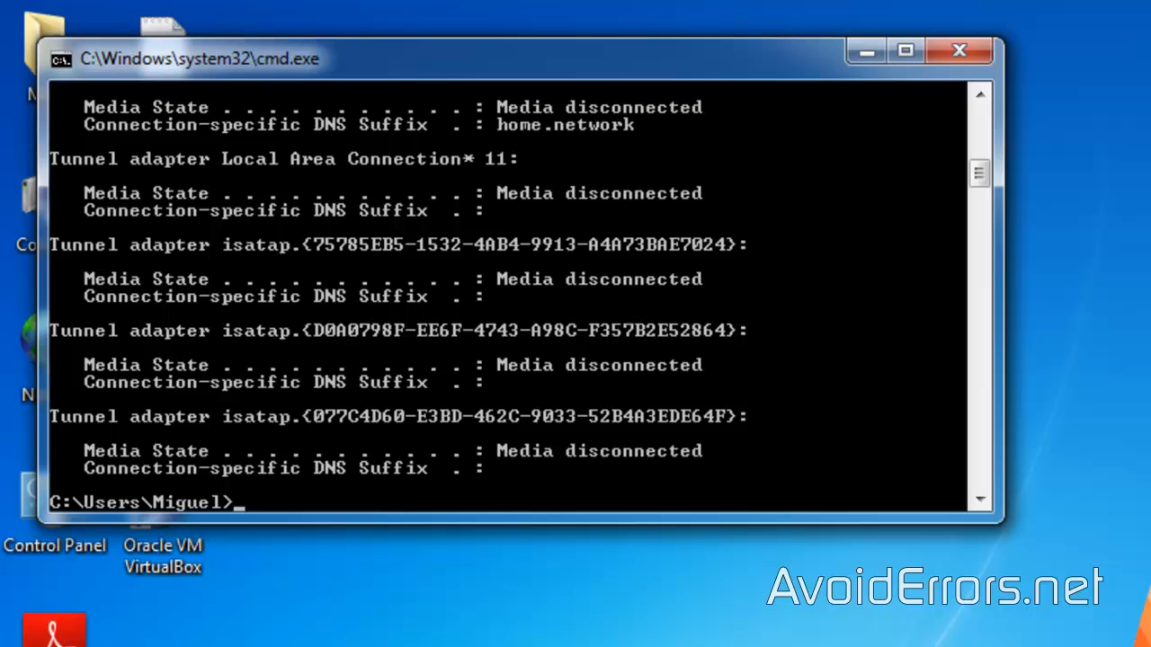
mouse_move(1057, 338)
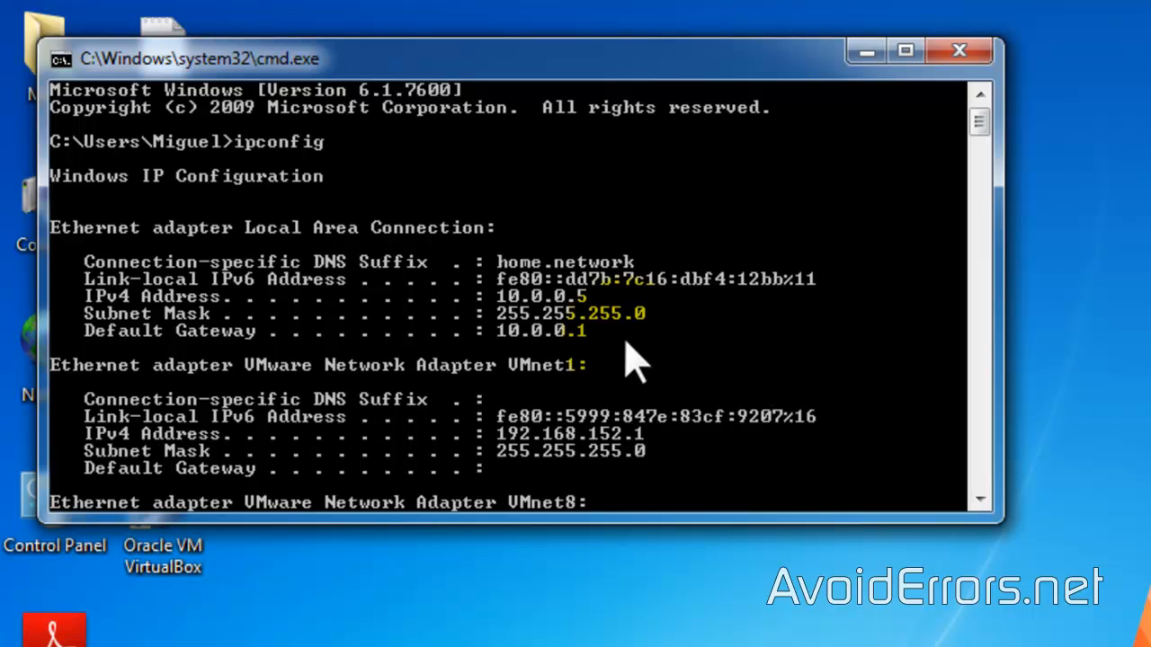
click(955, 52)
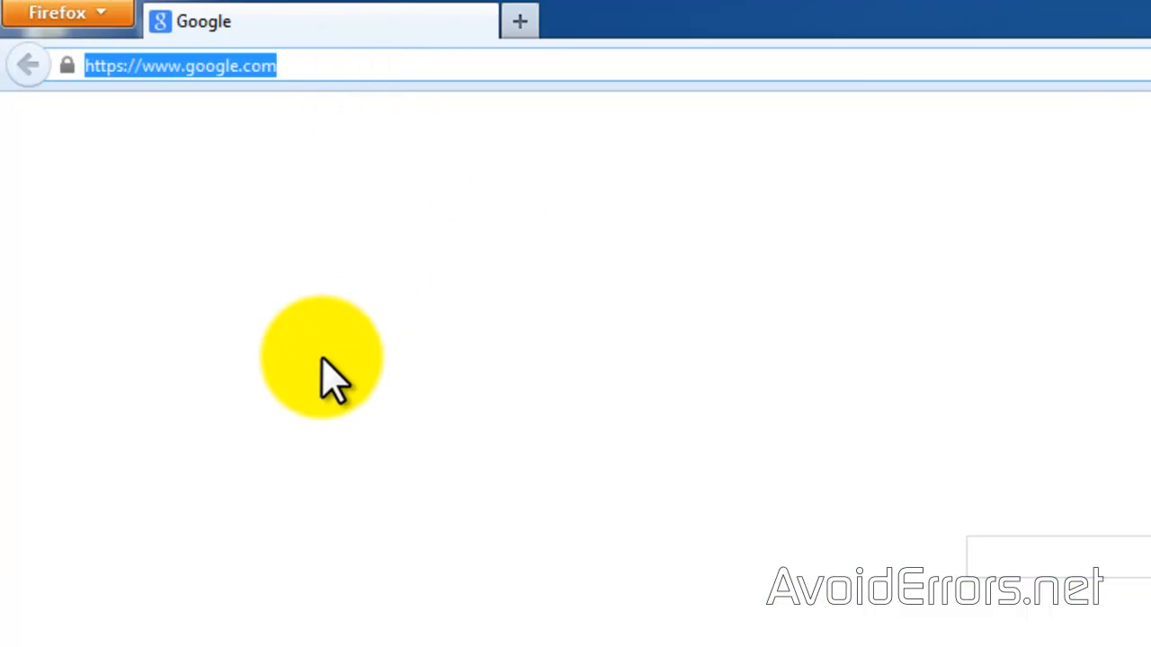
- Browse to the 10.0.0.1 router page and log in with the admin credentials
text(10.0.01/)
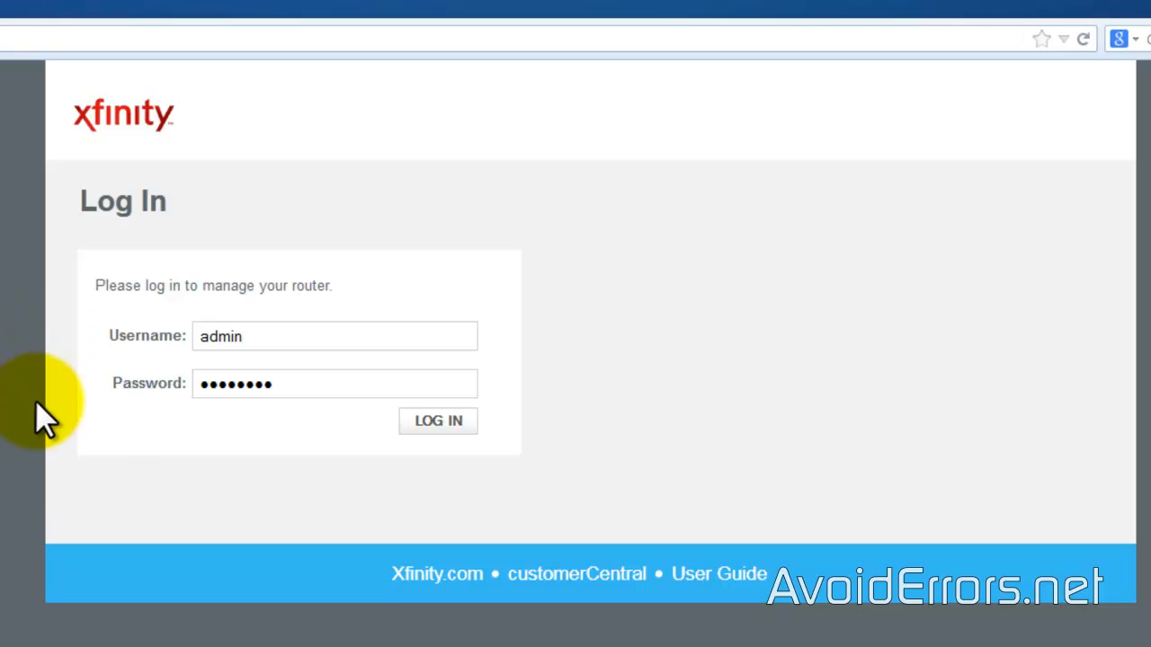
mouse_move(126, 445)
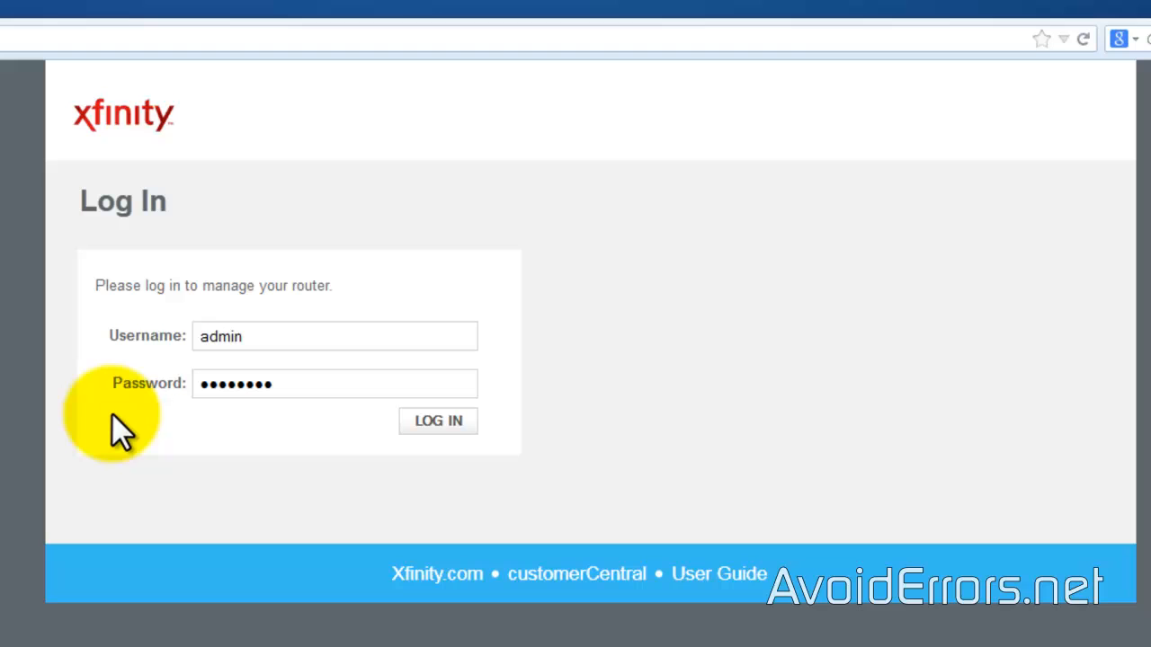
click(334, 336)
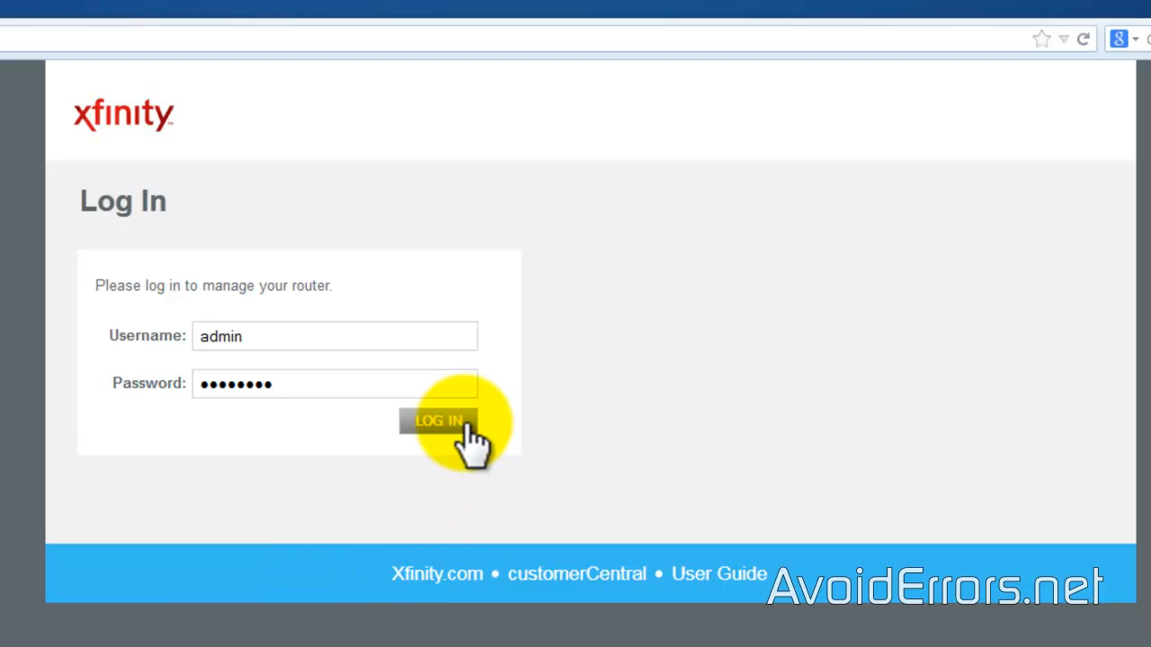
click(440, 420)
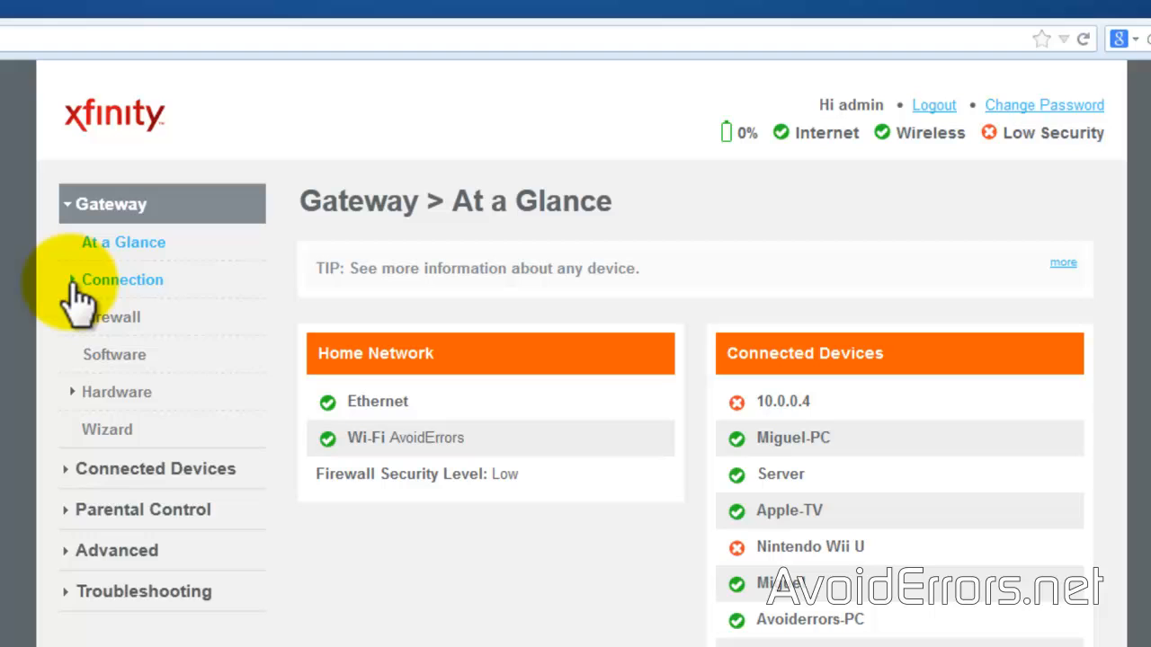
- Edit the AvoidErrors 2.4 GHz private network under Gateway > Connection > WiFi
click(122, 280)
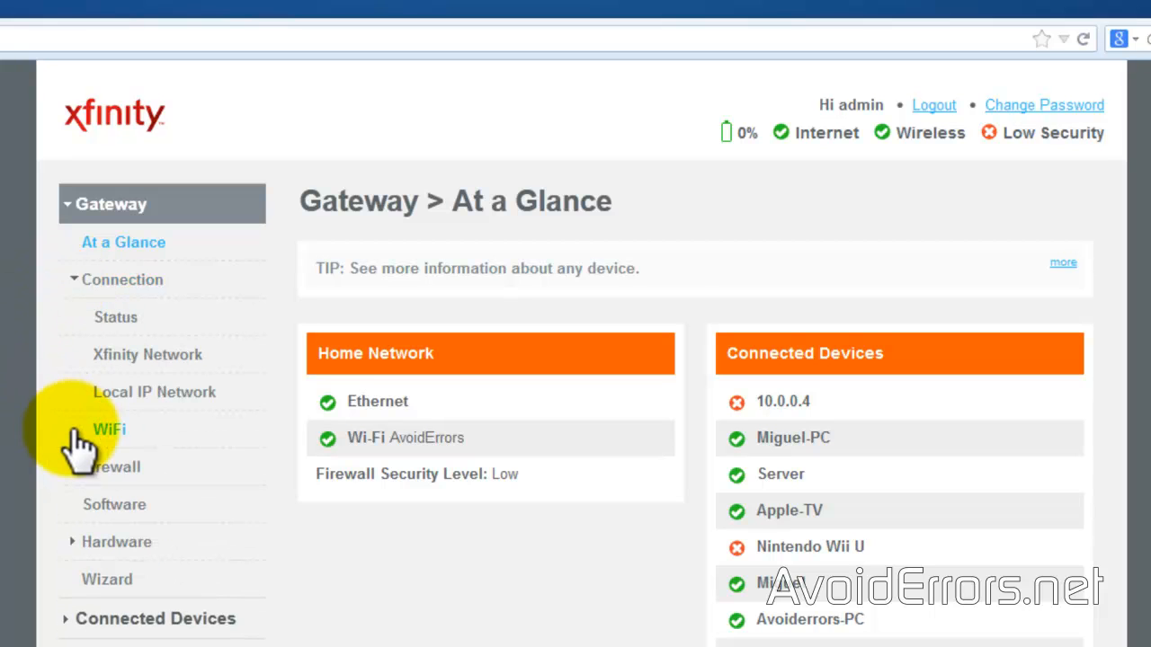
click(107, 429)
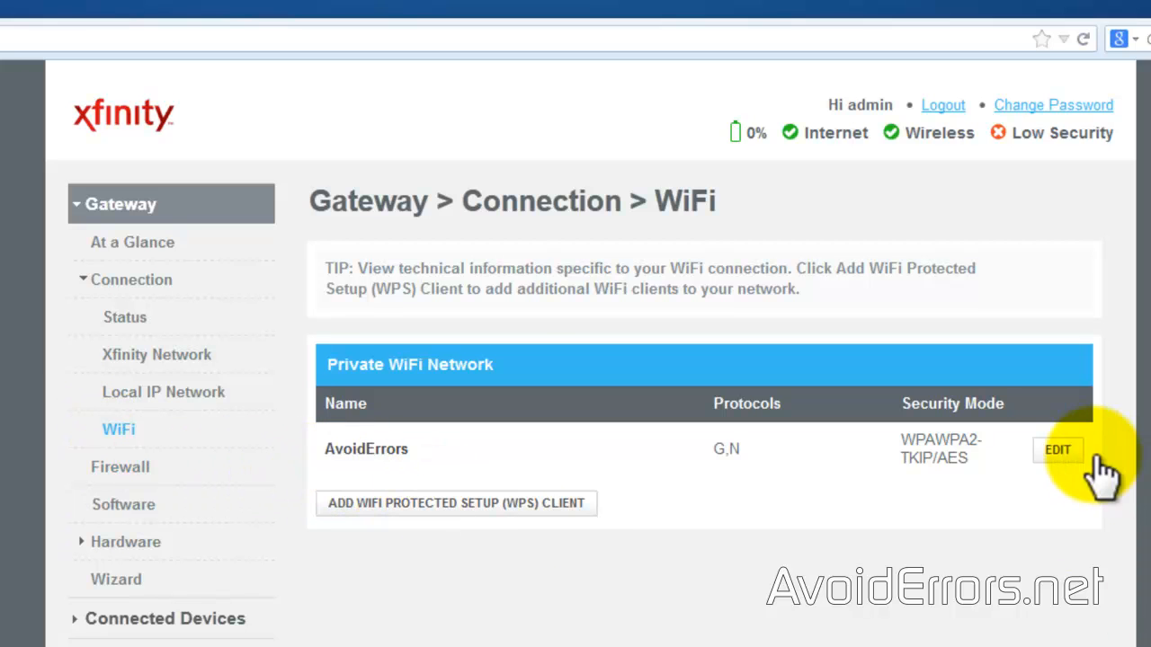
click(1057, 449)
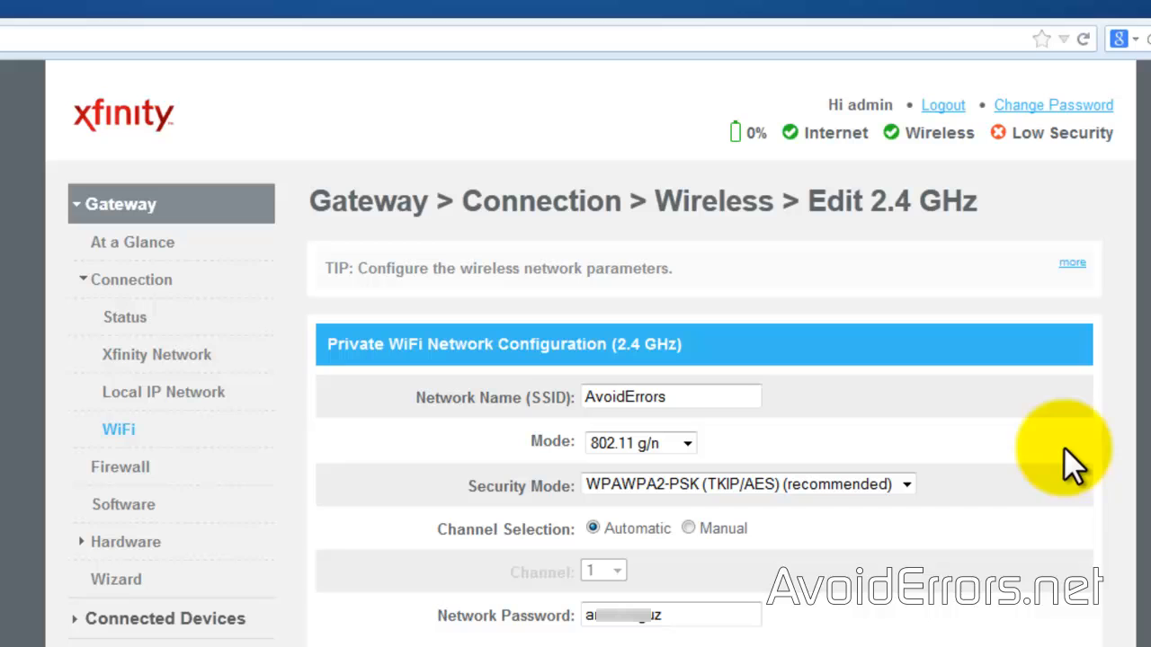
mouse_move(683, 639)
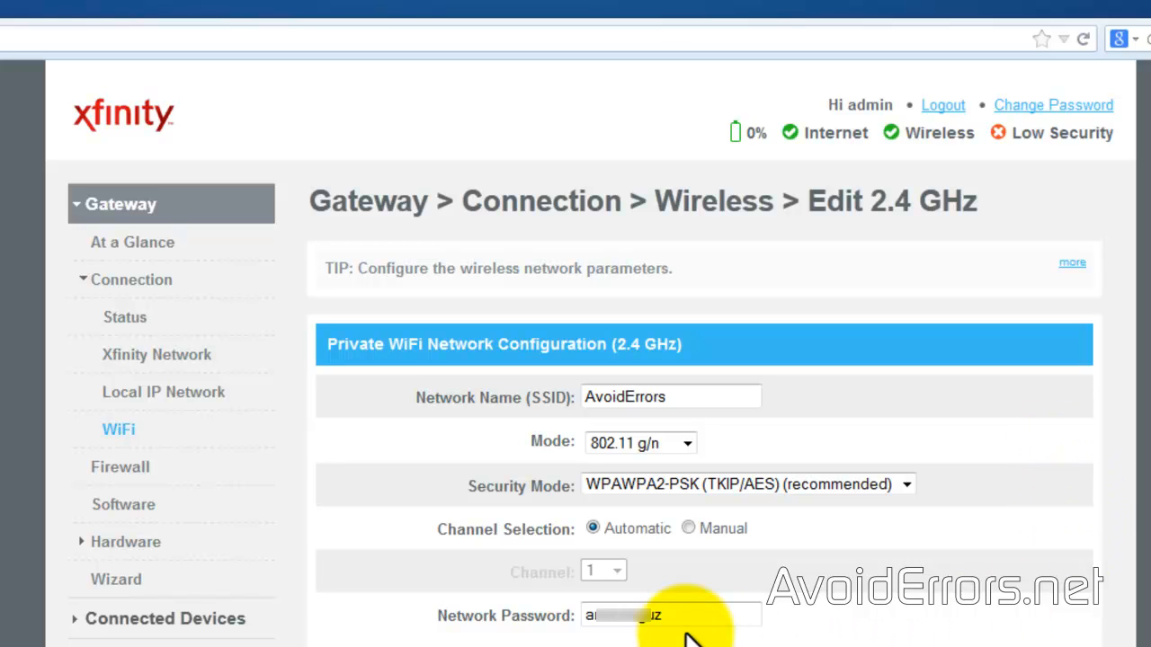